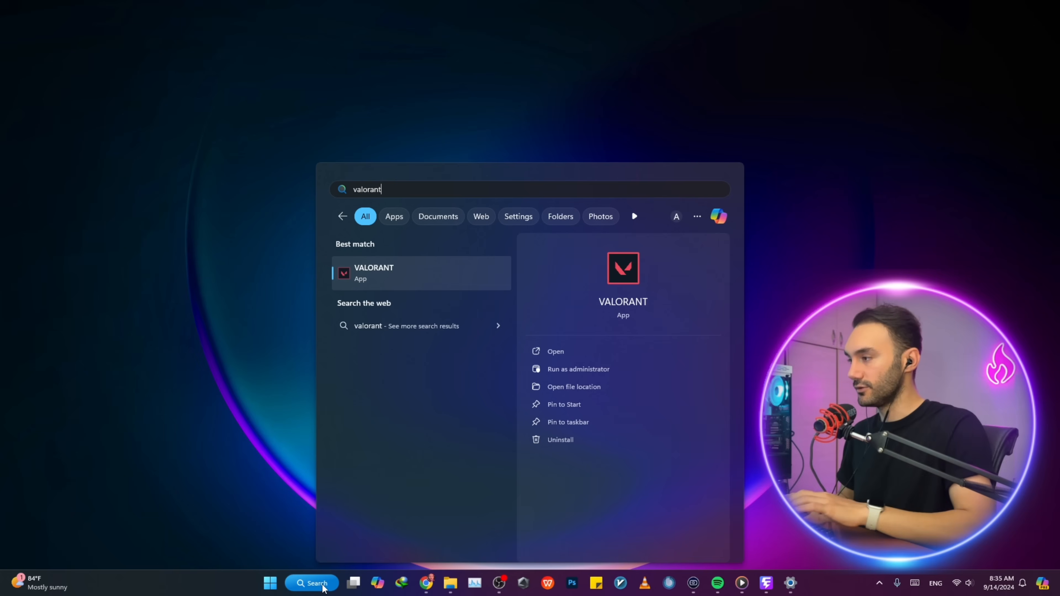
{"action": "mouse_move", "coordinate": [564, 404]}
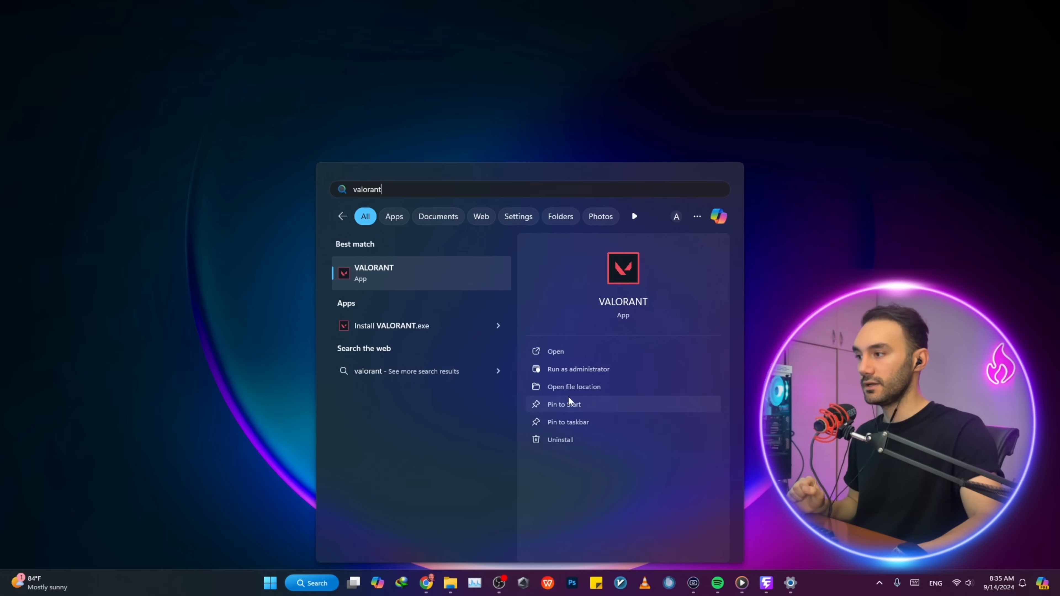
{"action": "mouse_move", "coordinate": [573, 387]}
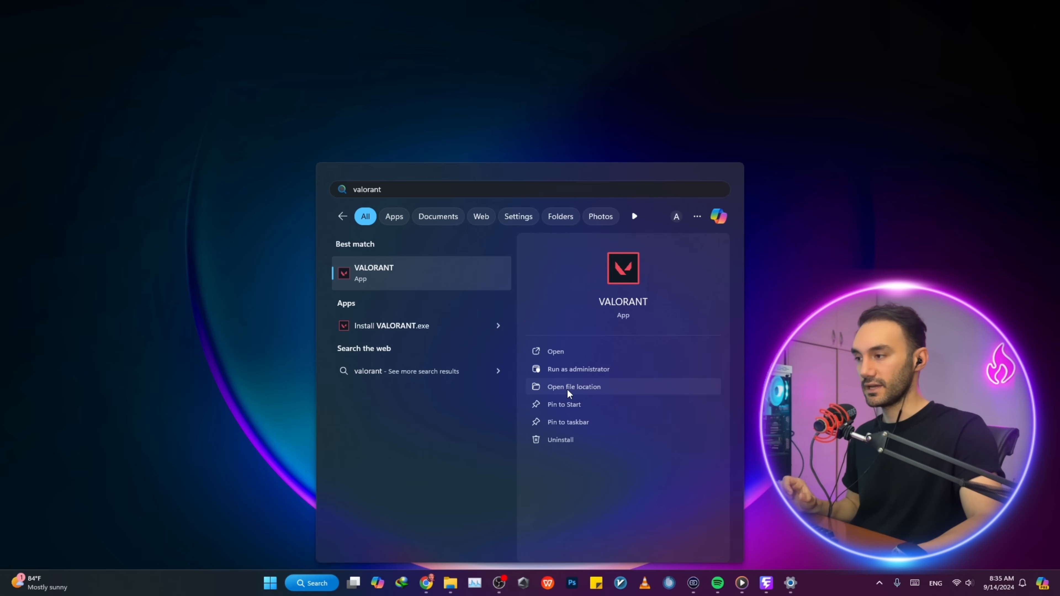
- Open VALORANT's file location and bring up the shortcut's actions in the Riot Games folder
{"action": "left_click", "coordinate": [573, 386]}
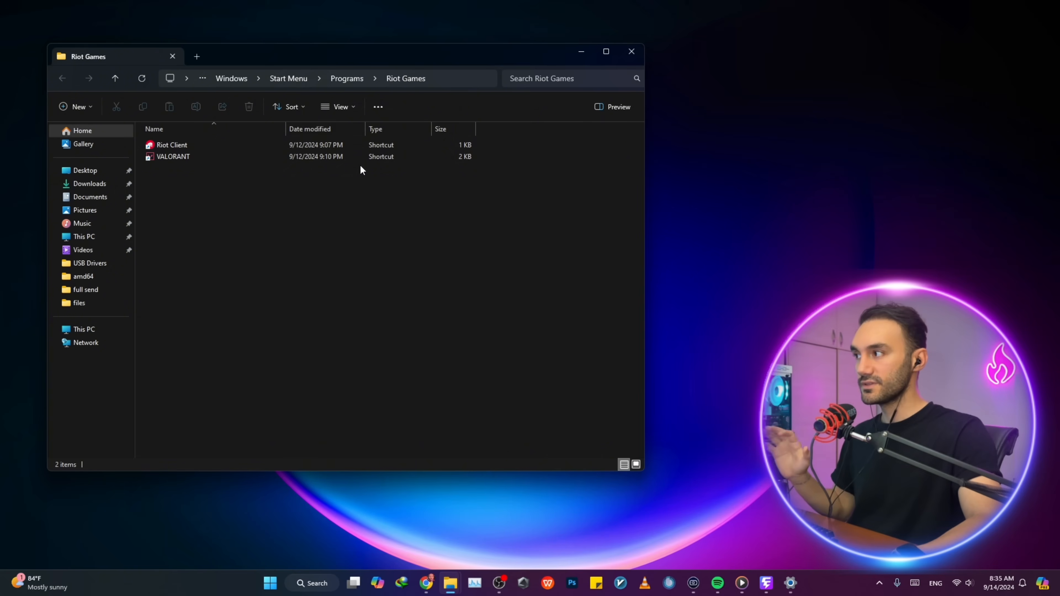
{"action": "left_click", "coordinate": [173, 156]}
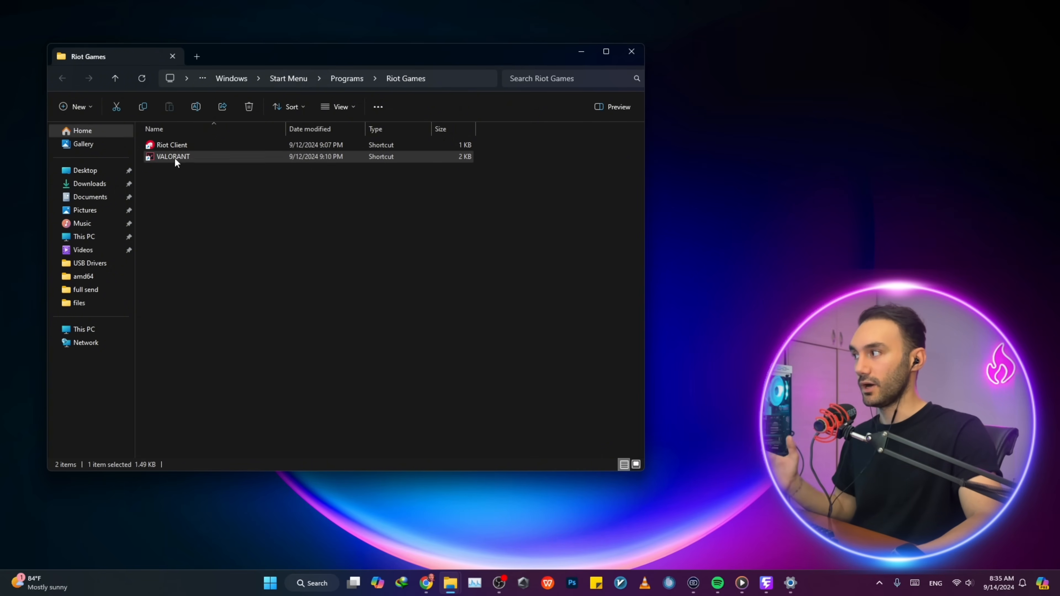
{"action": "right_click", "coordinate": [172, 156]}
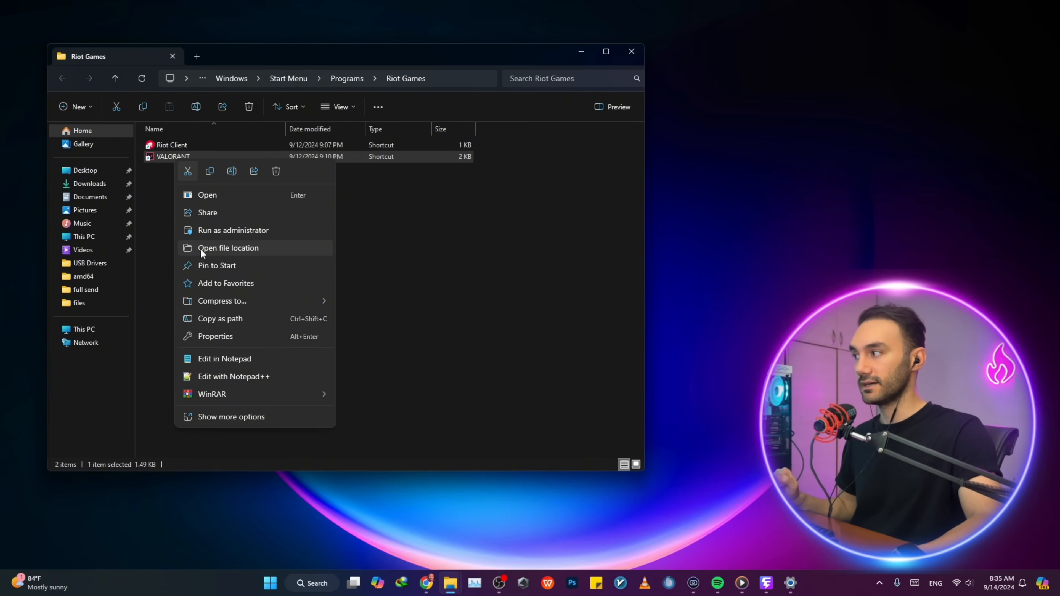
- Follow the shortcut to RiotClientServices and open its Properties via Show more options
{"action": "left_click", "coordinate": [228, 248]}
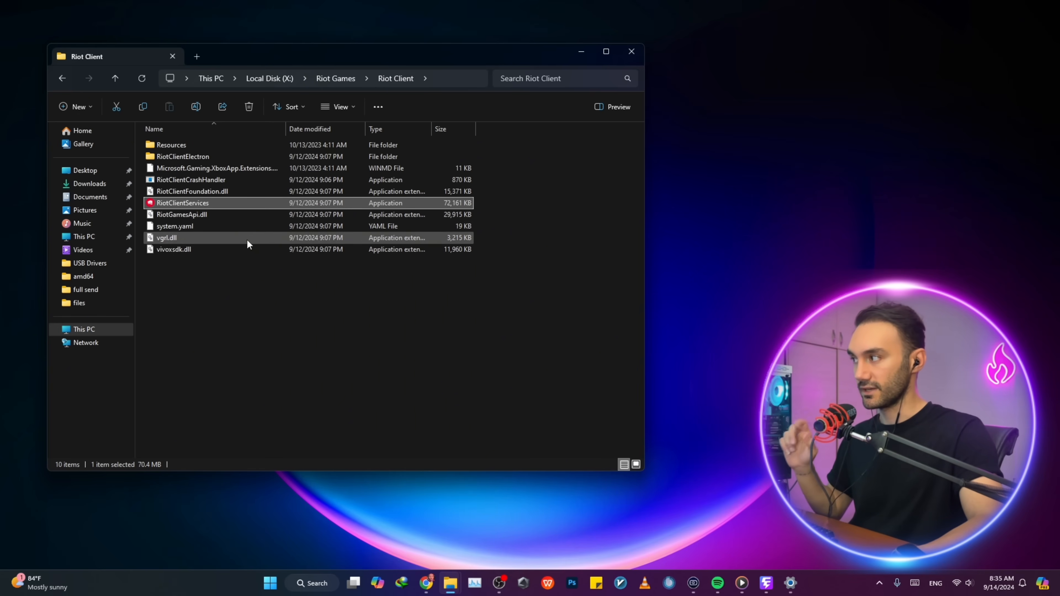
{"action": "mouse_move", "coordinate": [175, 203]}
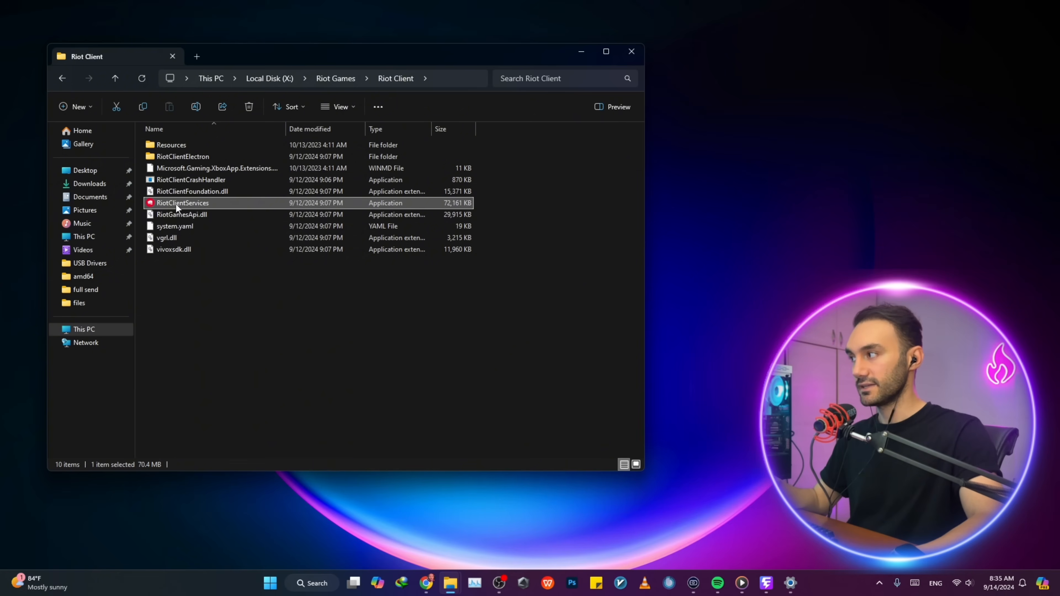
{"action": "right_click", "coordinate": [181, 203]}
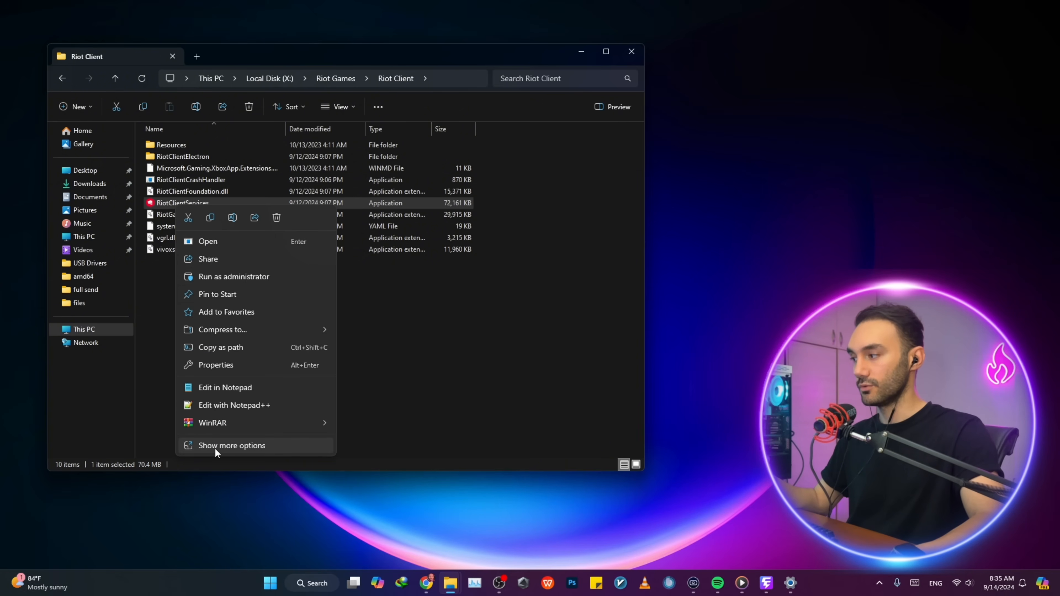
{"action": "left_click", "coordinate": [232, 445]}
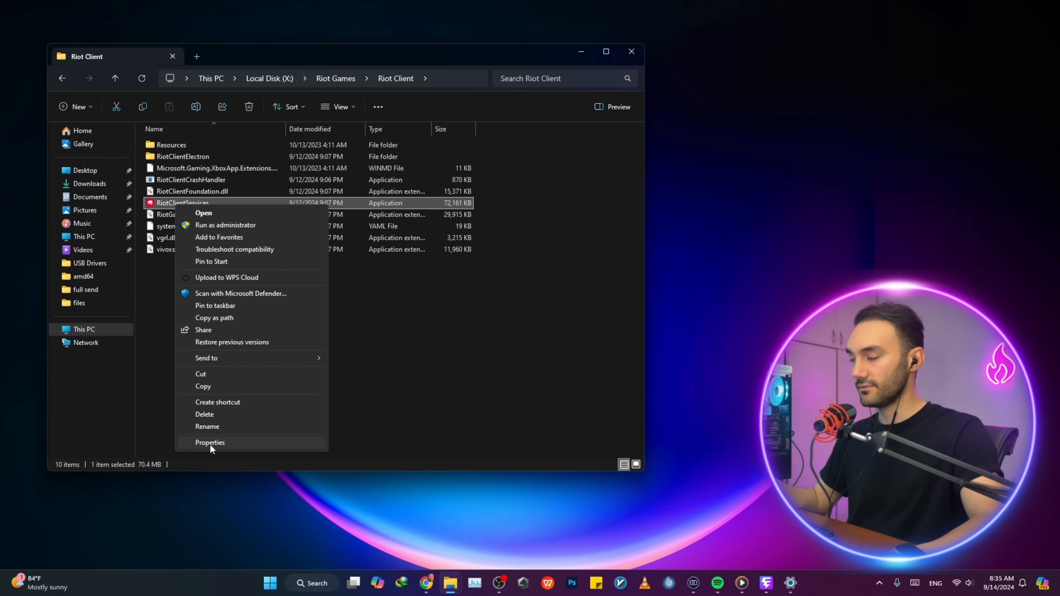
{"action": "left_click", "coordinate": [209, 442]}
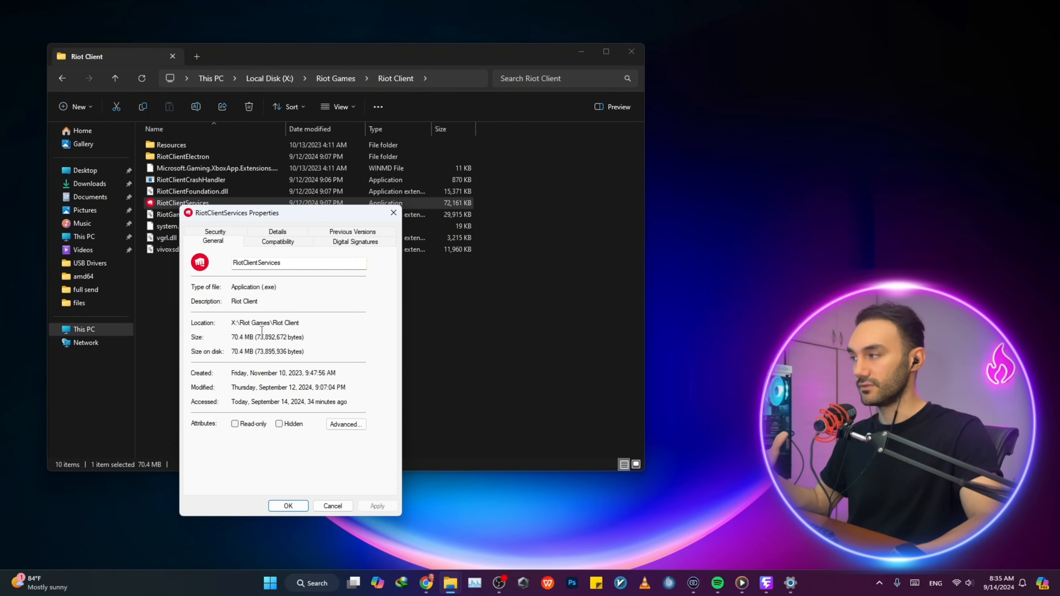
{"action": "mouse_move", "coordinate": [274, 248]}
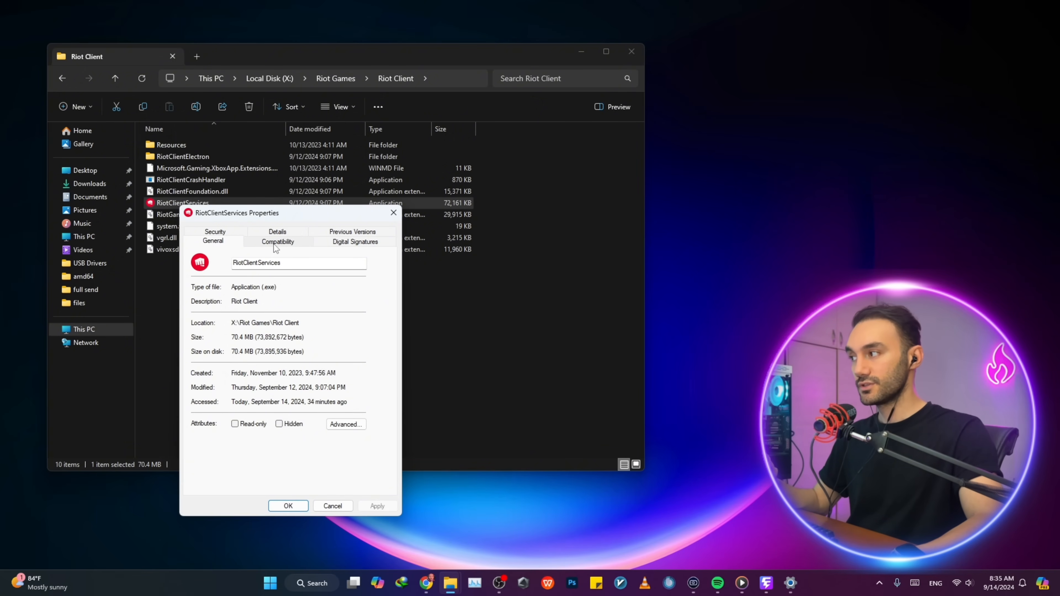
- Under Compatibility, enable Windows 8 mode and Run as administrator for RiotClientServices, then save
{"action": "left_click", "coordinate": [277, 241]}
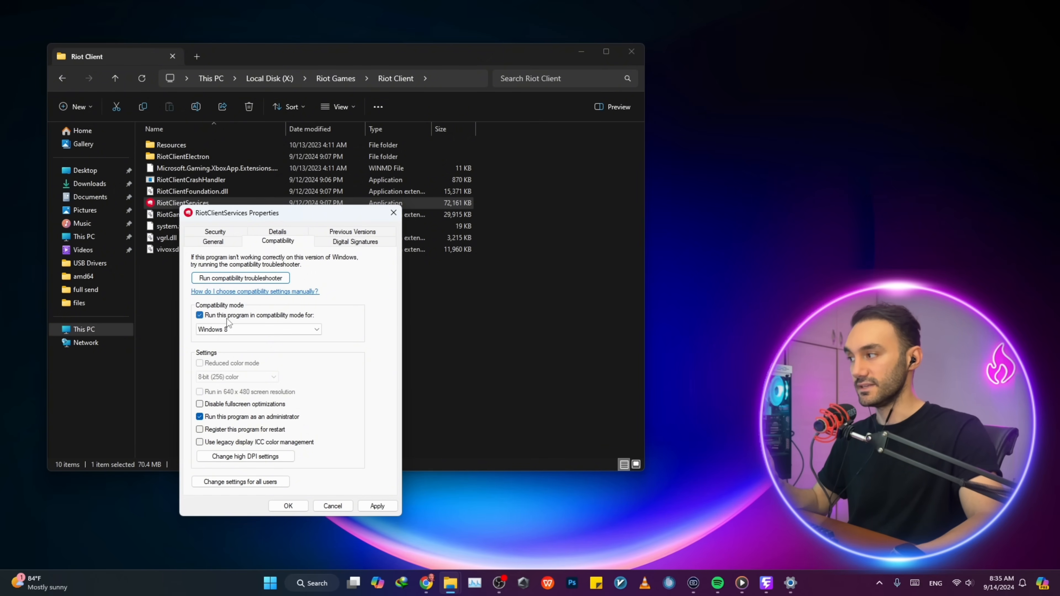
{"action": "mouse_move", "coordinate": [313, 329]}
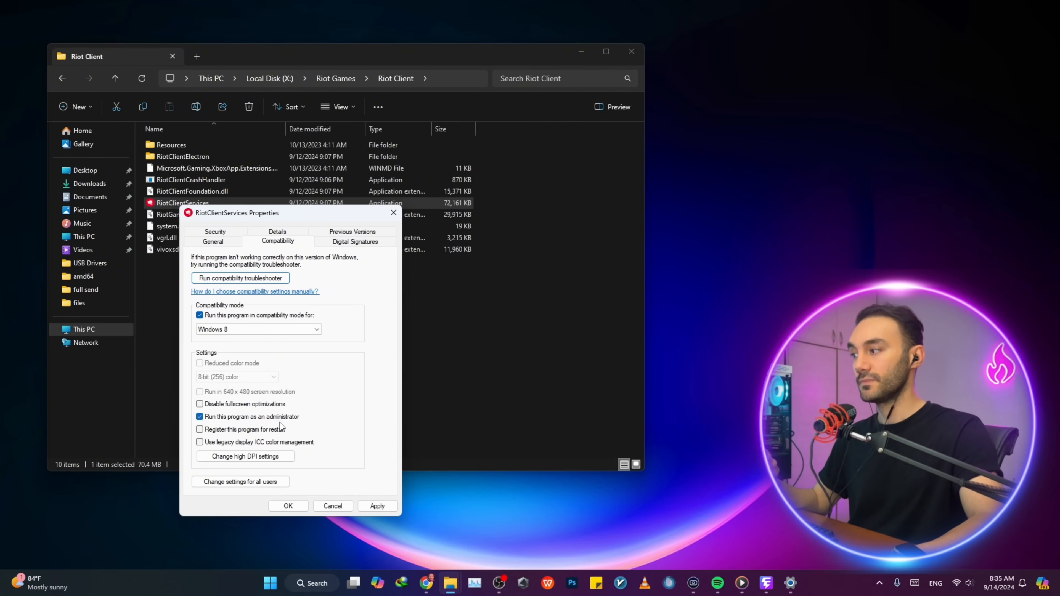
{"action": "mouse_move", "coordinate": [203, 385]}
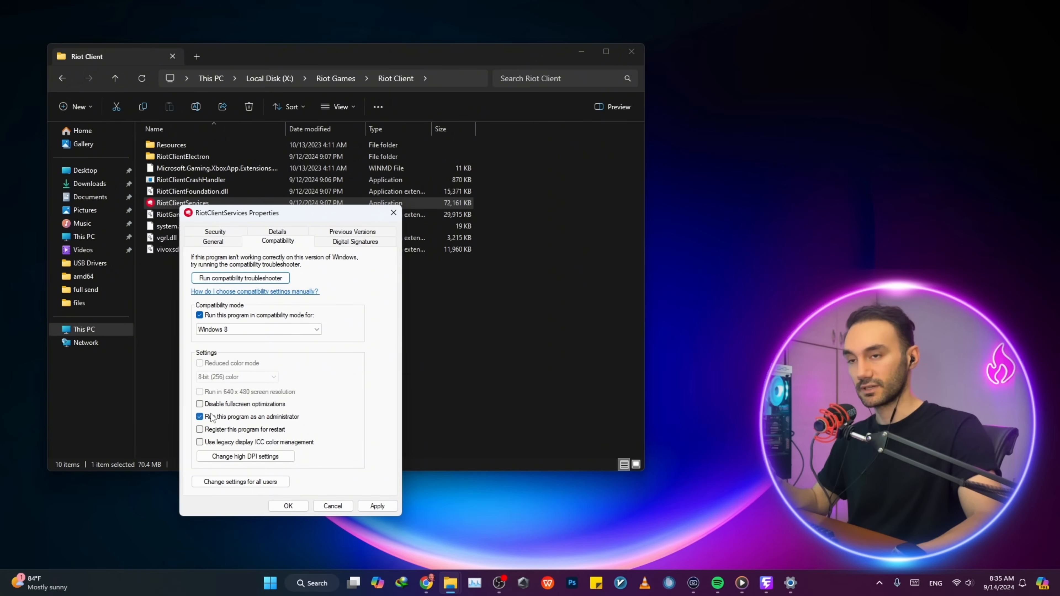
{"action": "left_click", "coordinate": [286, 506]}
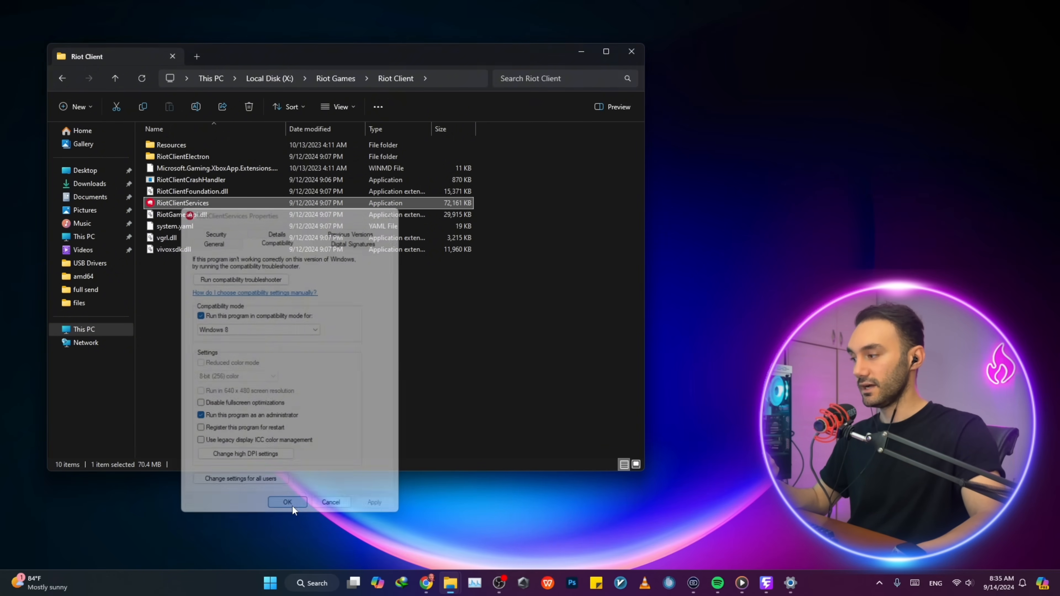
{"action": "left_click", "coordinate": [286, 502]}
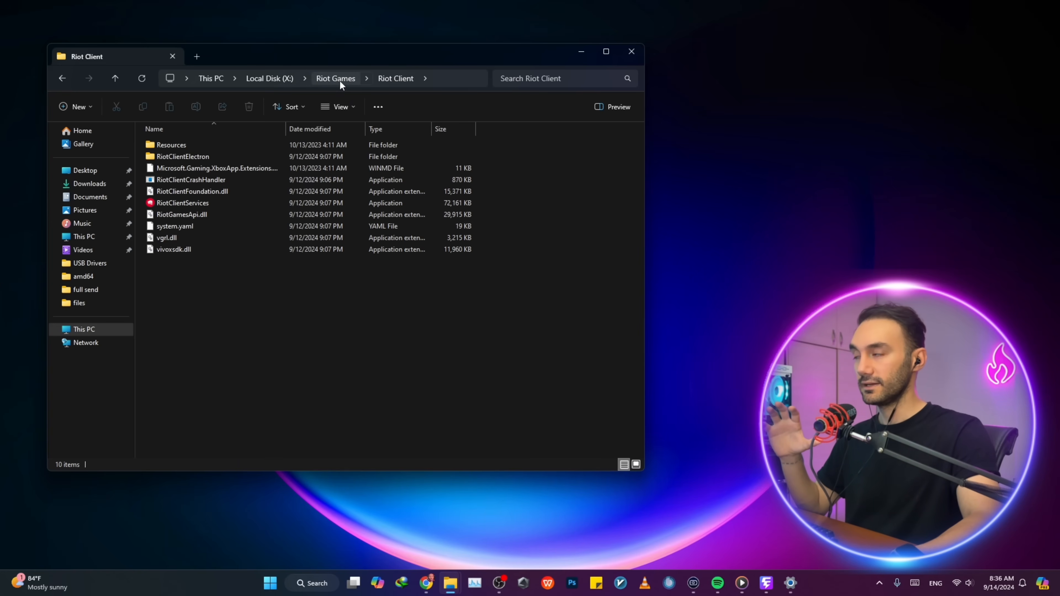
- Go to Riot Games > VALORANT > live and open the VALORANT application's Properties
{"action": "left_click", "coordinate": [335, 78]}
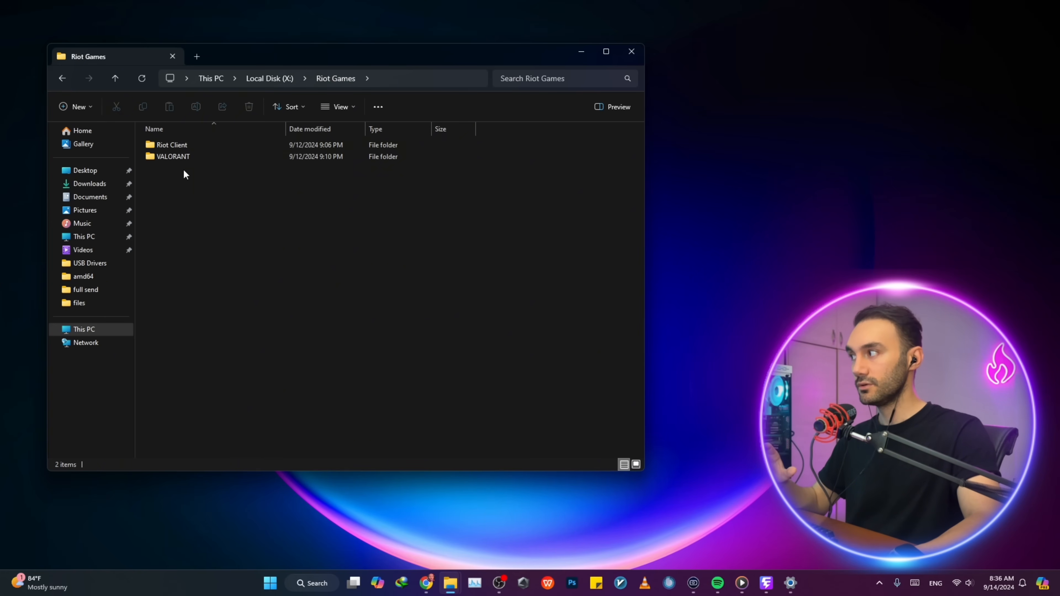
{"action": "double_click", "coordinate": [173, 156]}
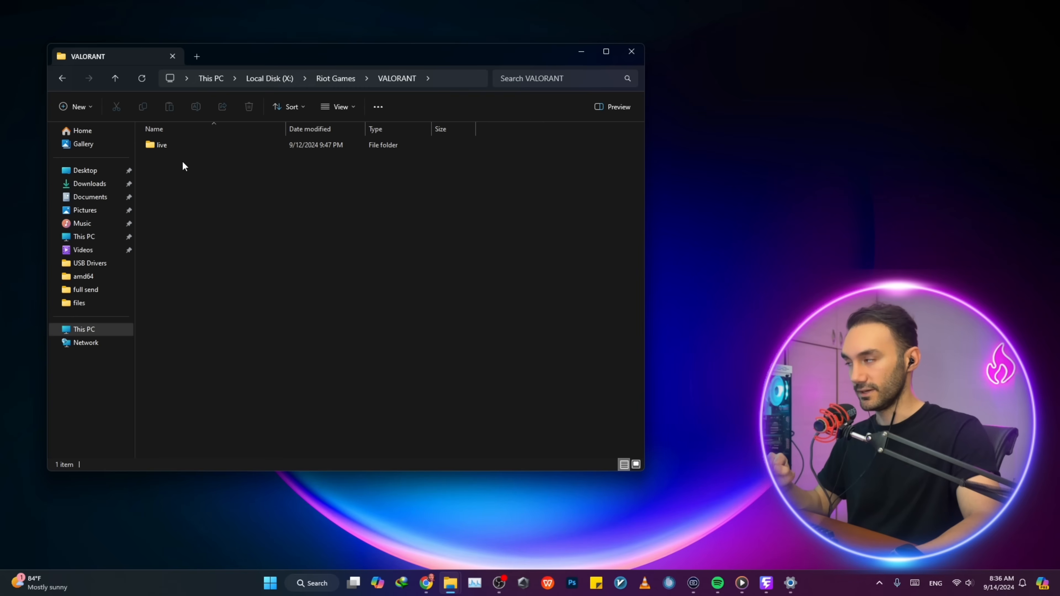
{"action": "double_click", "coordinate": [162, 144]}
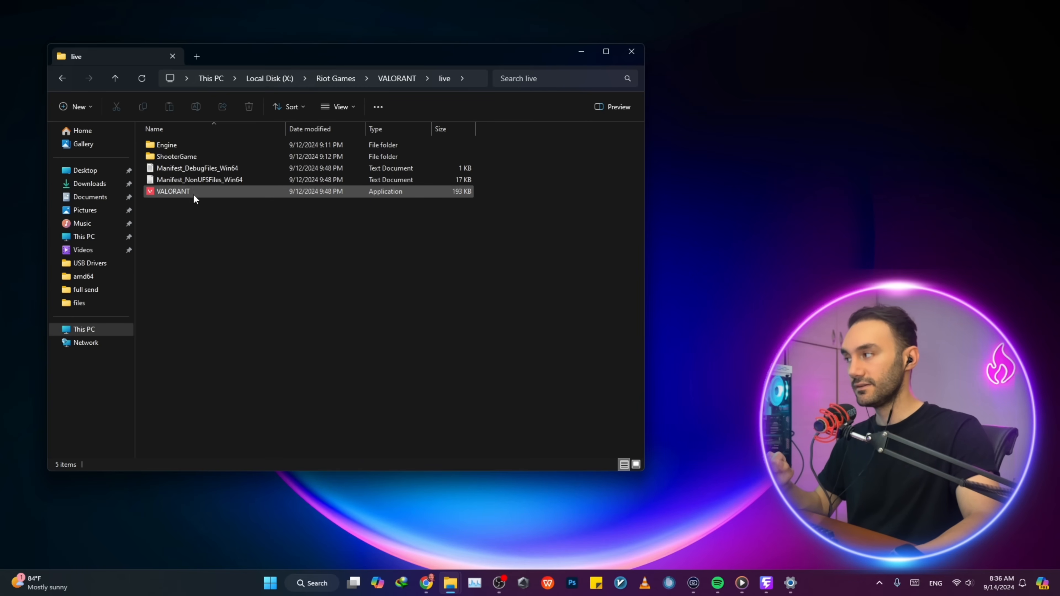
{"action": "right_click", "coordinate": [172, 192]}
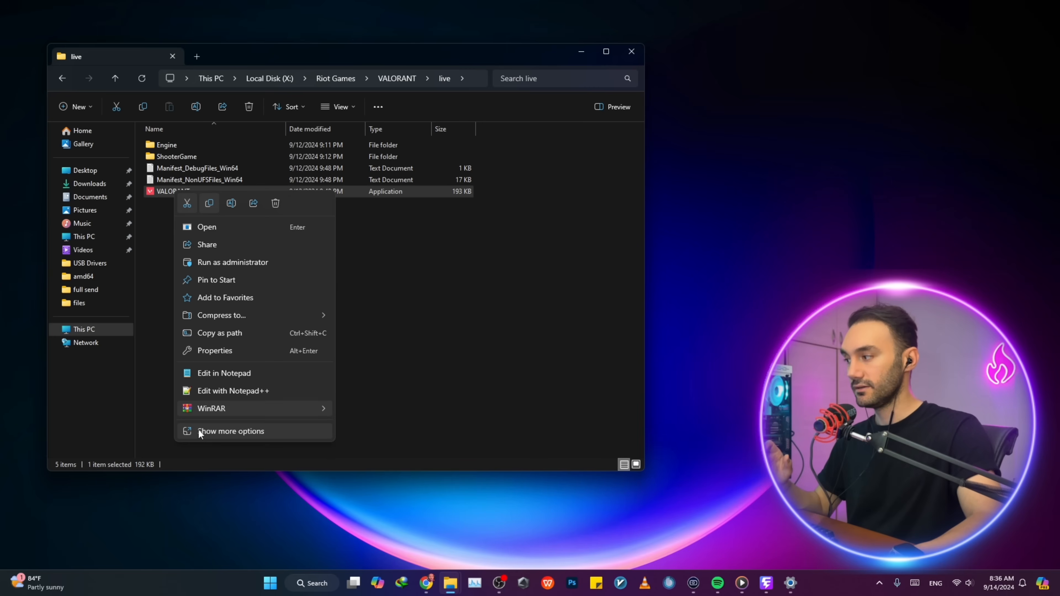
{"action": "left_click", "coordinate": [231, 431]}
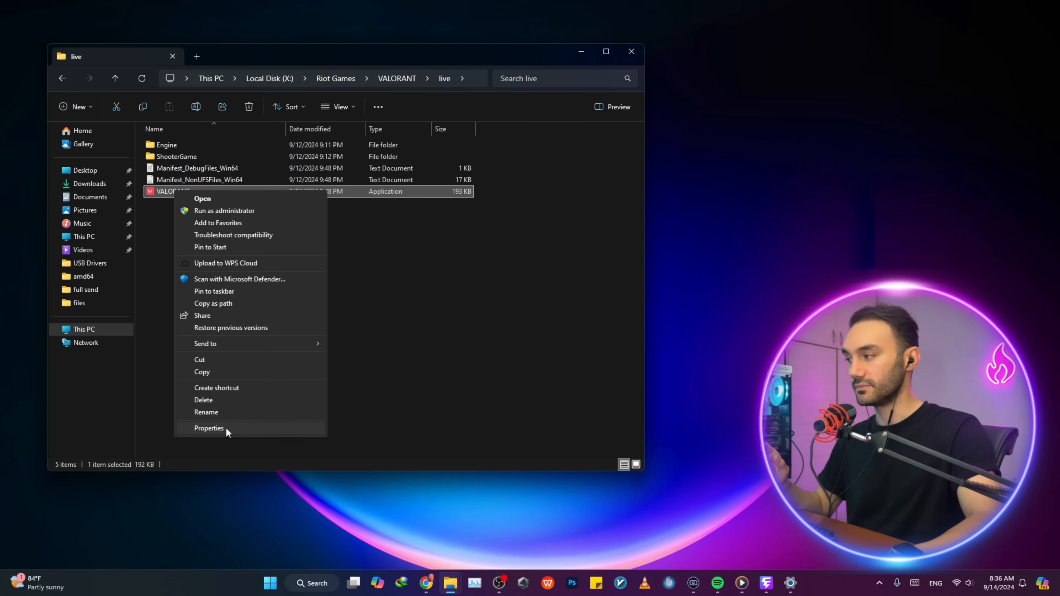
{"action": "left_click", "coordinate": [208, 428]}
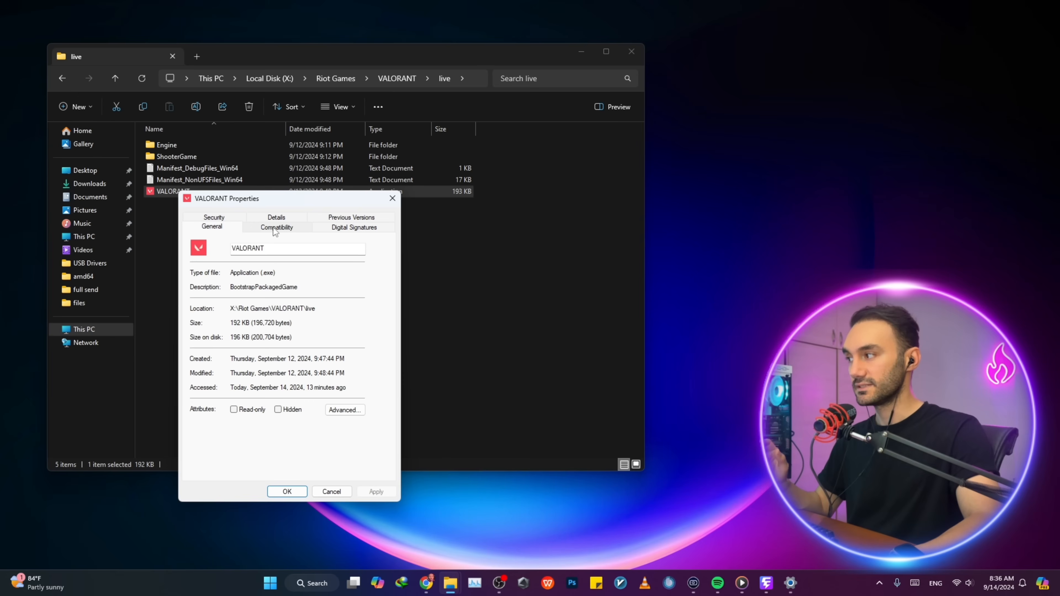
- Under Compatibility, enable Windows 8 mode and Run as administrator for VALORANT, then save
{"action": "left_click", "coordinate": [276, 226]}
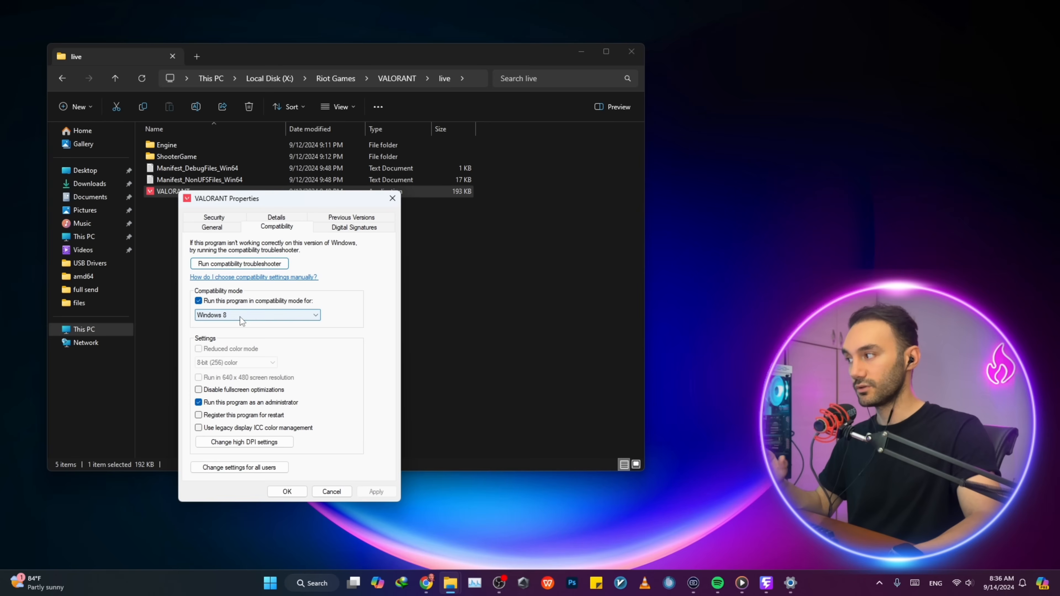
{"action": "mouse_move", "coordinate": [225, 402]}
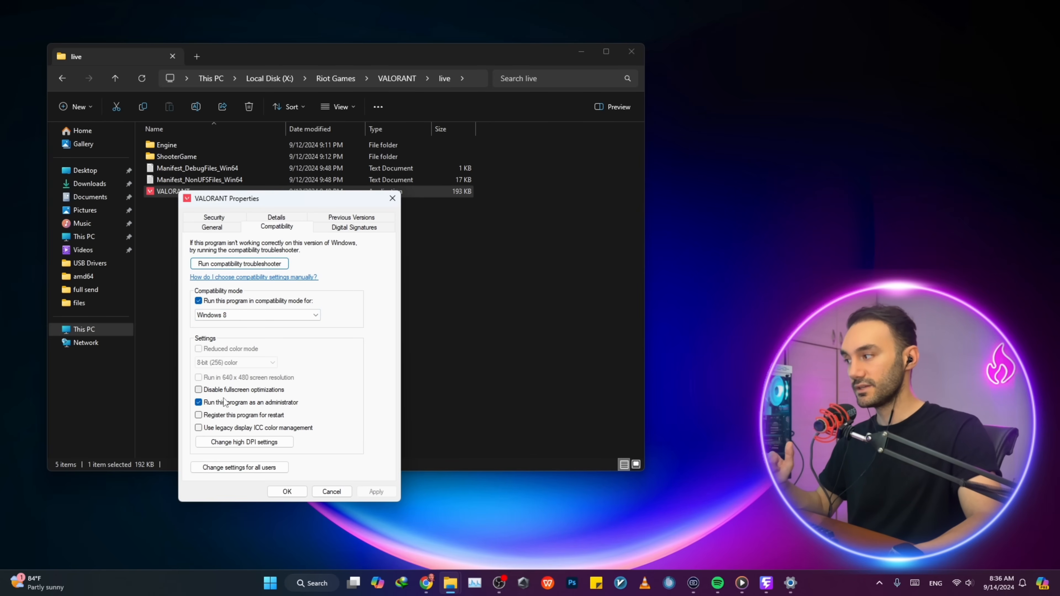
{"action": "mouse_move", "coordinate": [277, 409]}
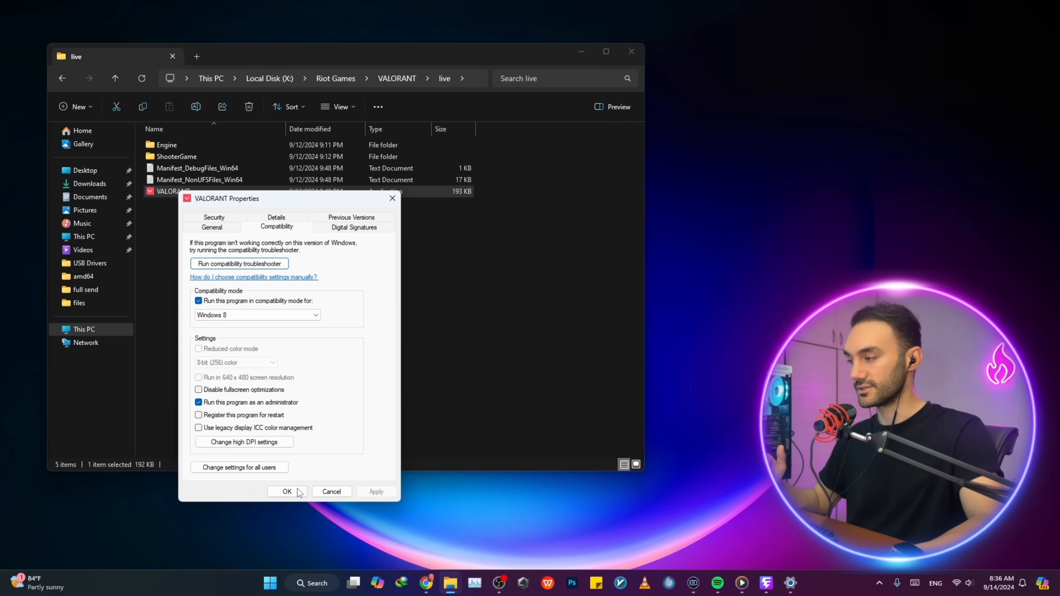
{"action": "left_click", "coordinate": [287, 492]}
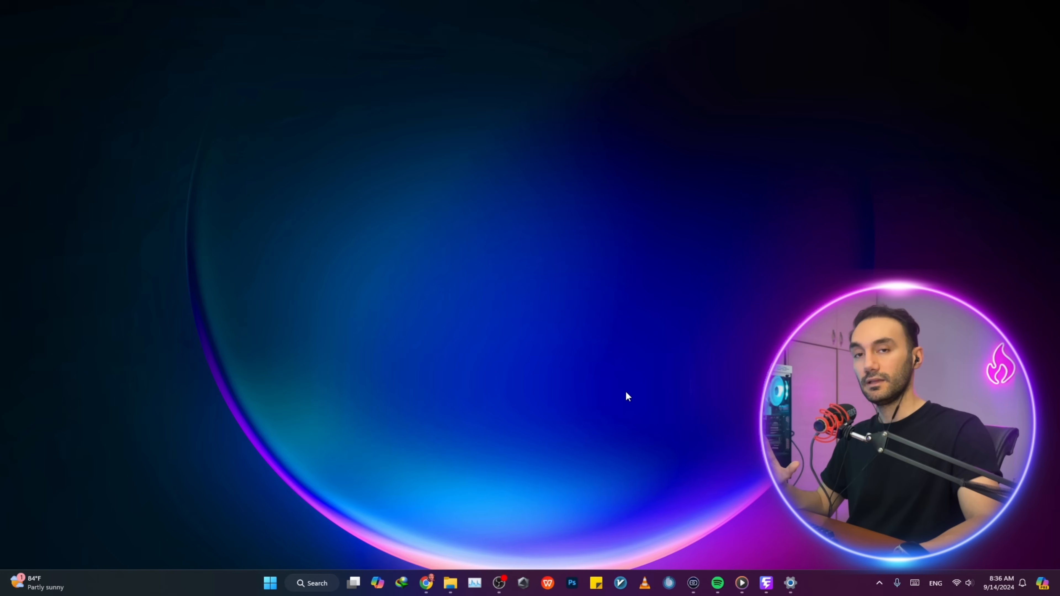
- Search for 'msinfo' in Windows Search to open System Information
{"action": "left_click", "coordinate": [313, 583]}
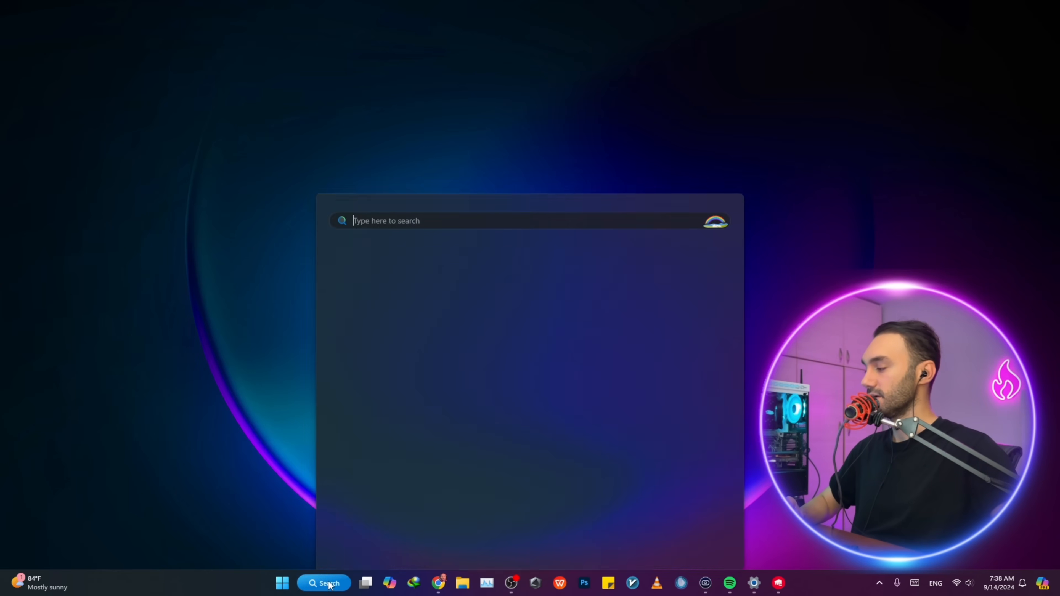
{"action": "left_click", "coordinate": [324, 583]}
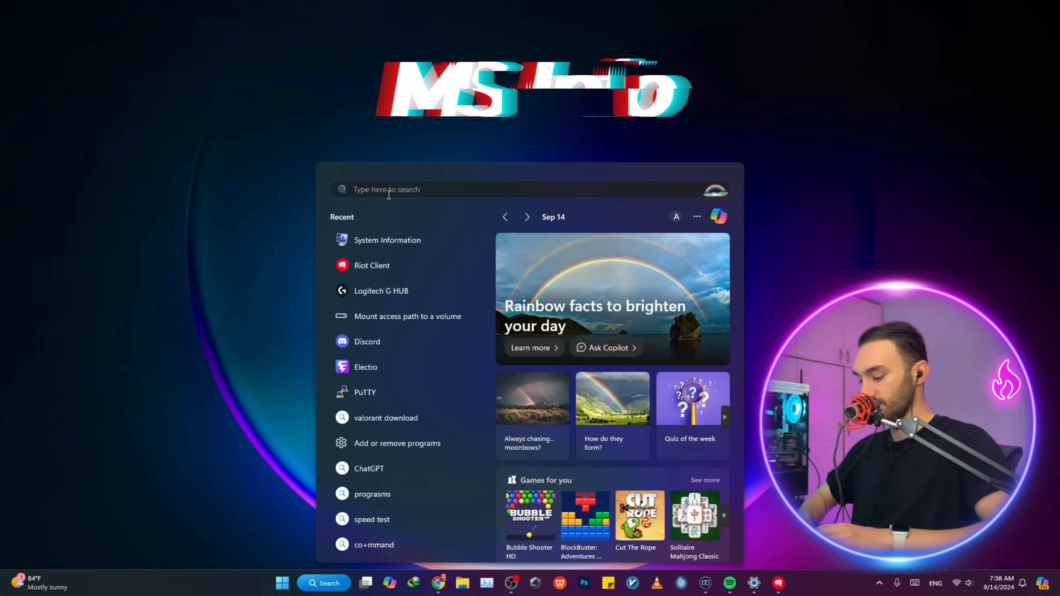
{"action": "type", "text": "msinfo"}
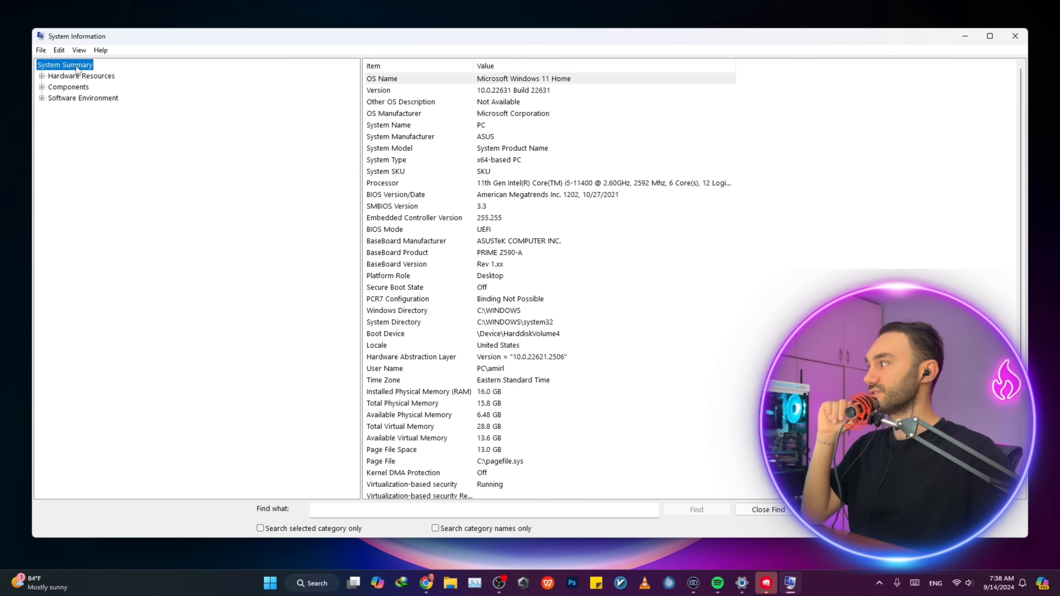
{"action": "mouse_move", "coordinate": [189, 103]}
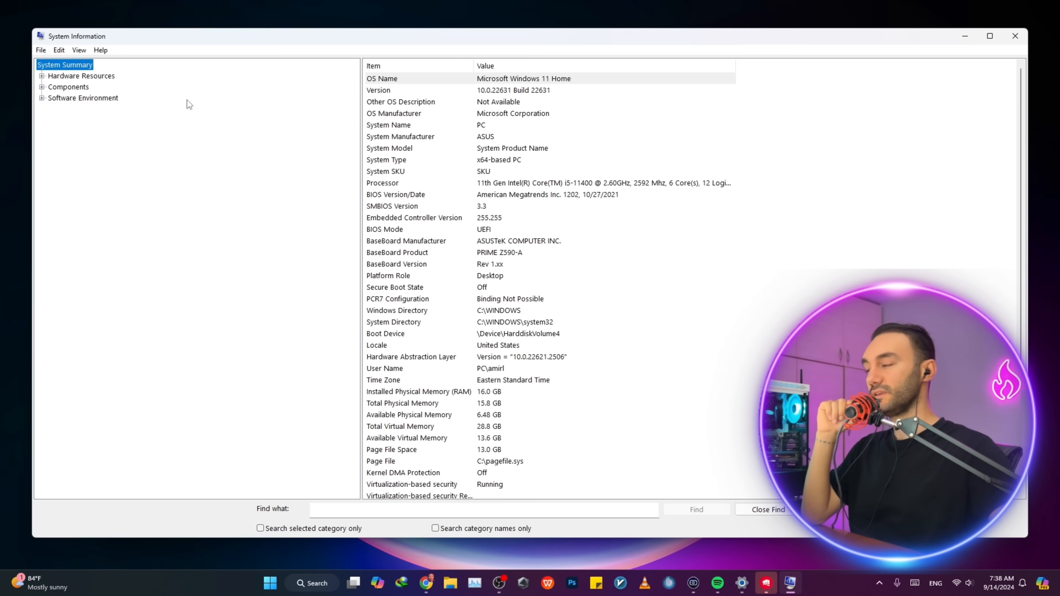
{"action": "mouse_move", "coordinate": [379, 235]}
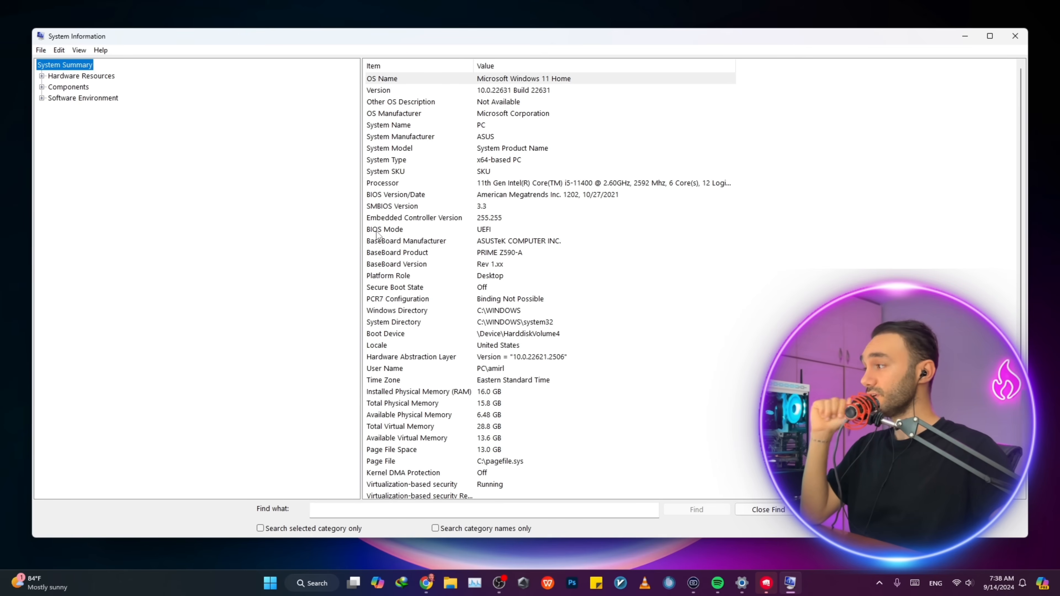
{"action": "left_click", "coordinate": [384, 229]}
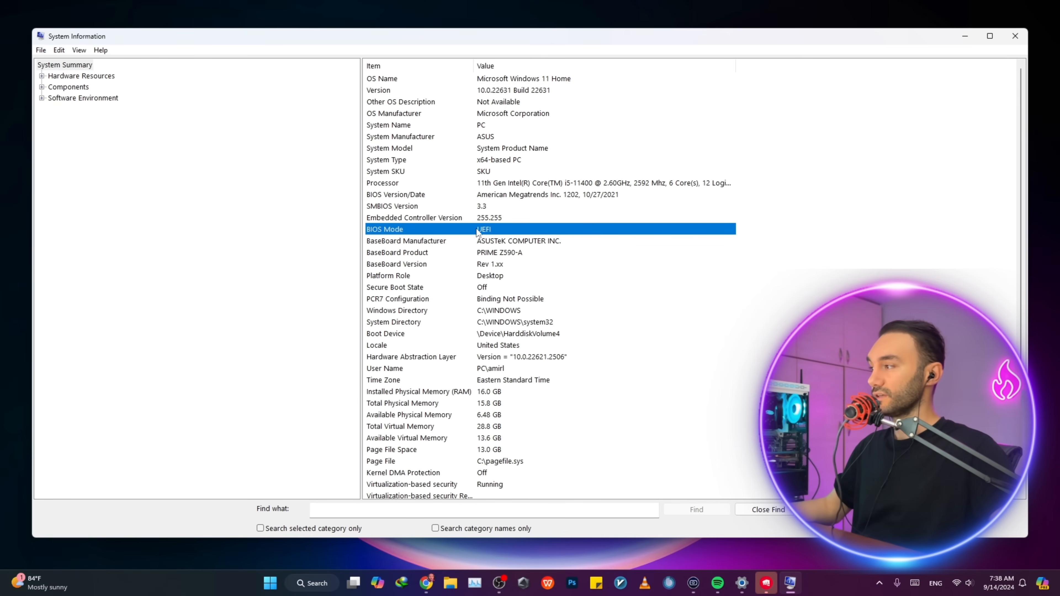
{"action": "mouse_move", "coordinate": [482, 236]}
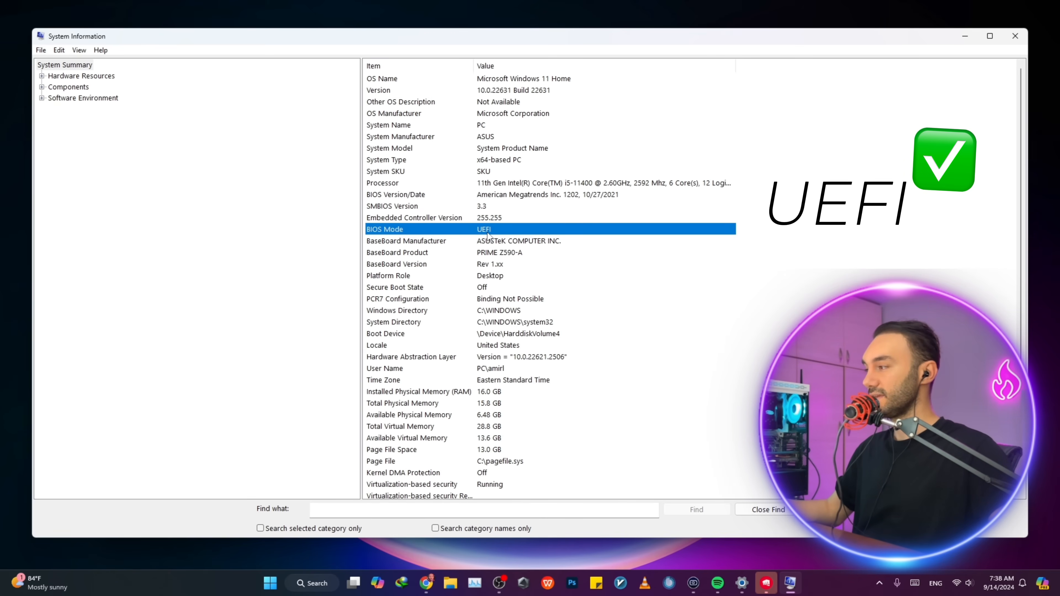
{"action": "mouse_move", "coordinate": [490, 235]}
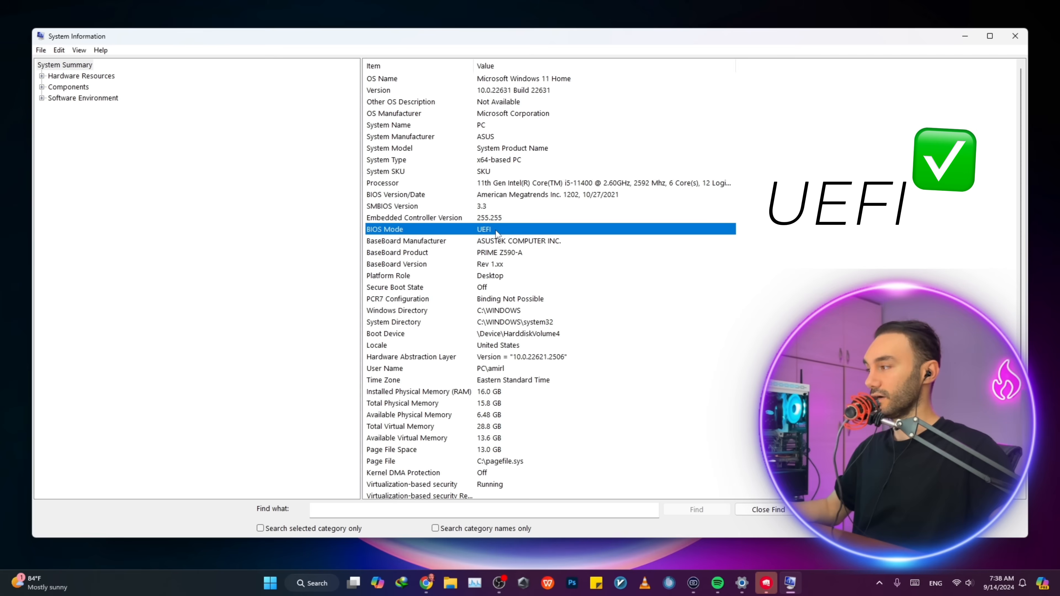
{"action": "mouse_move", "coordinate": [398, 231]}
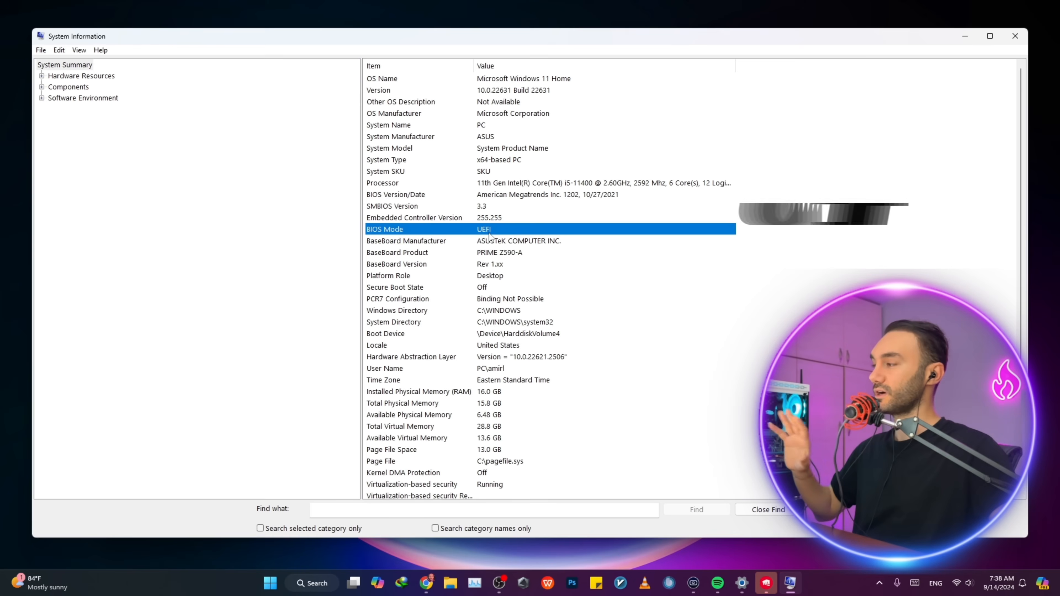
{"action": "left_click", "coordinate": [395, 287]}
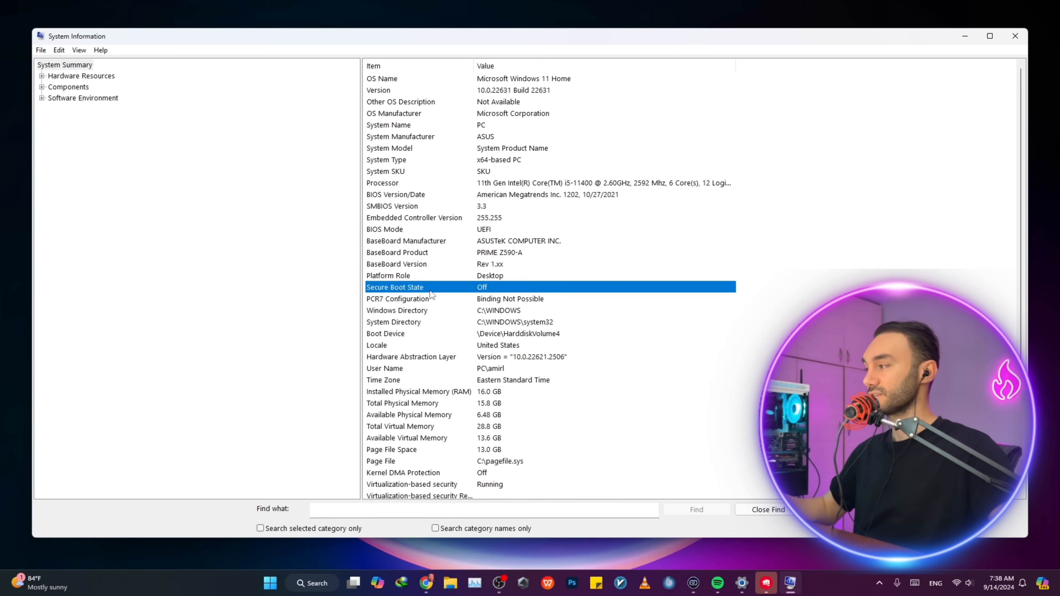
{"action": "mouse_move", "coordinate": [386, 296]}
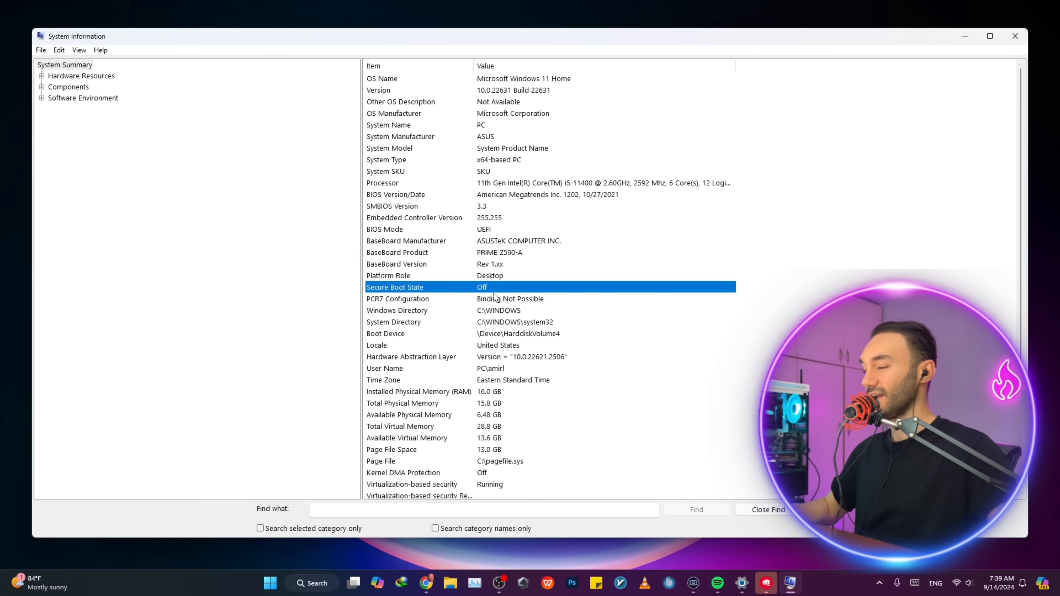
{"action": "mouse_move", "coordinate": [992, 29]}
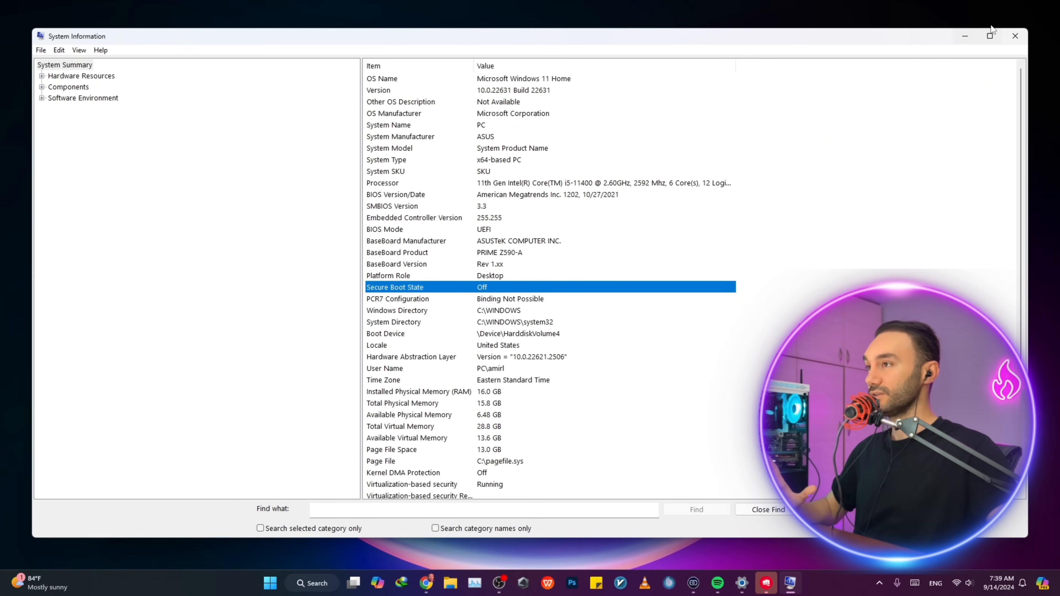
{"action": "mouse_move", "coordinate": [965, 36]}
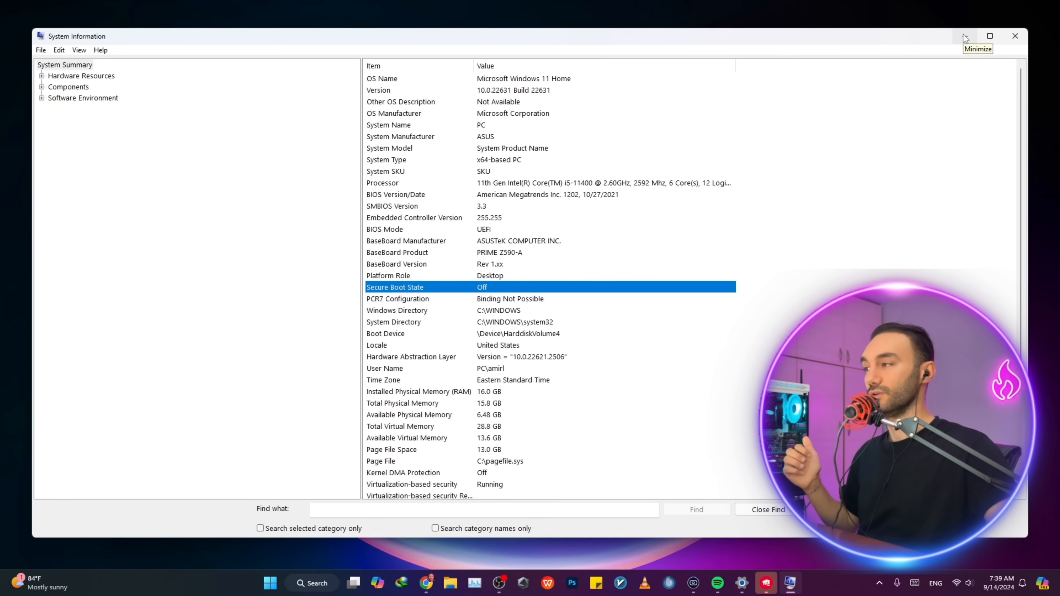
- Minimize System Information and review the Chrome tabs for the Z490 (Delete or F2) and ROG Strix G16 BIOS keys
{"action": "left_click", "coordinate": [966, 36]}
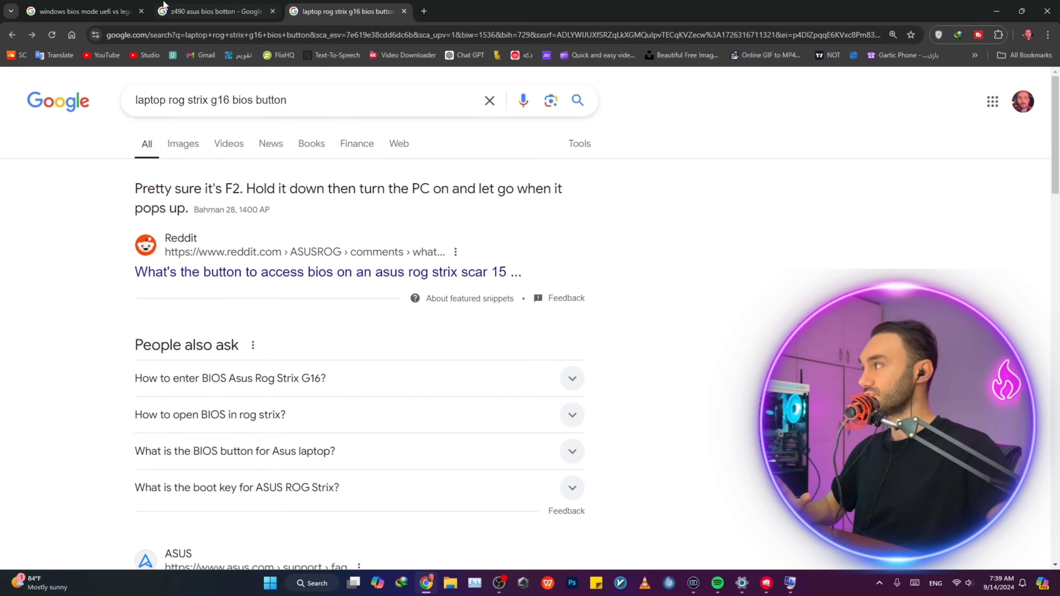
{"action": "left_click", "coordinate": [213, 12]}
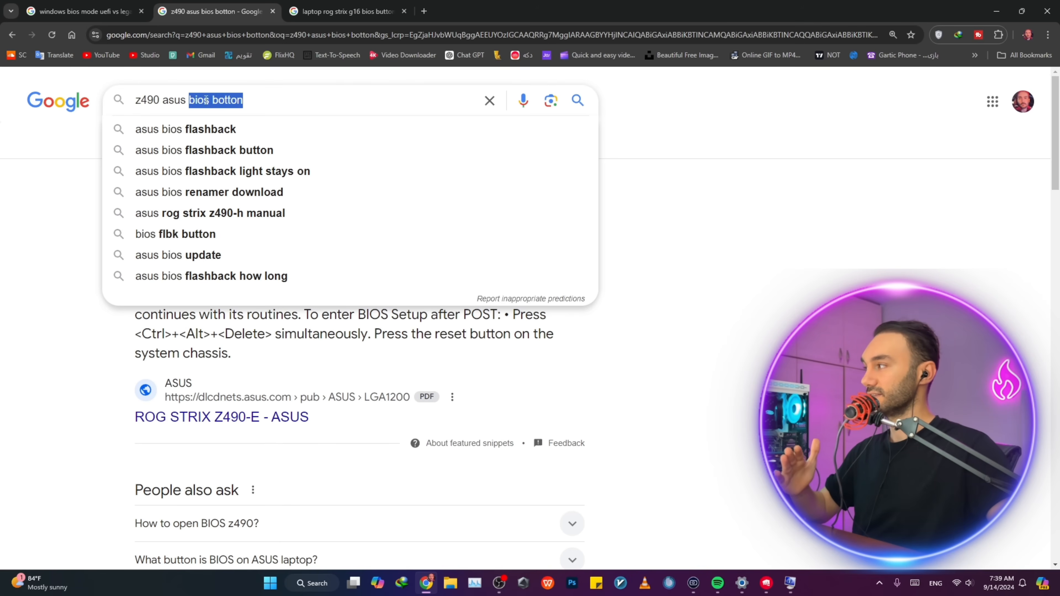
{"action": "mouse_move", "coordinate": [691, 224]}
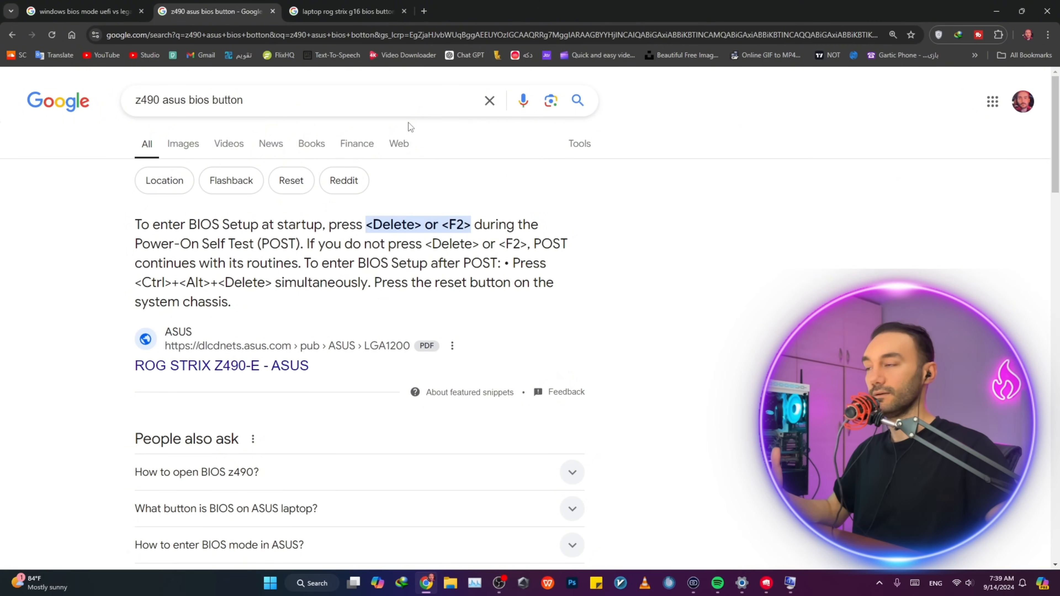
{"action": "left_click", "coordinate": [344, 11]}
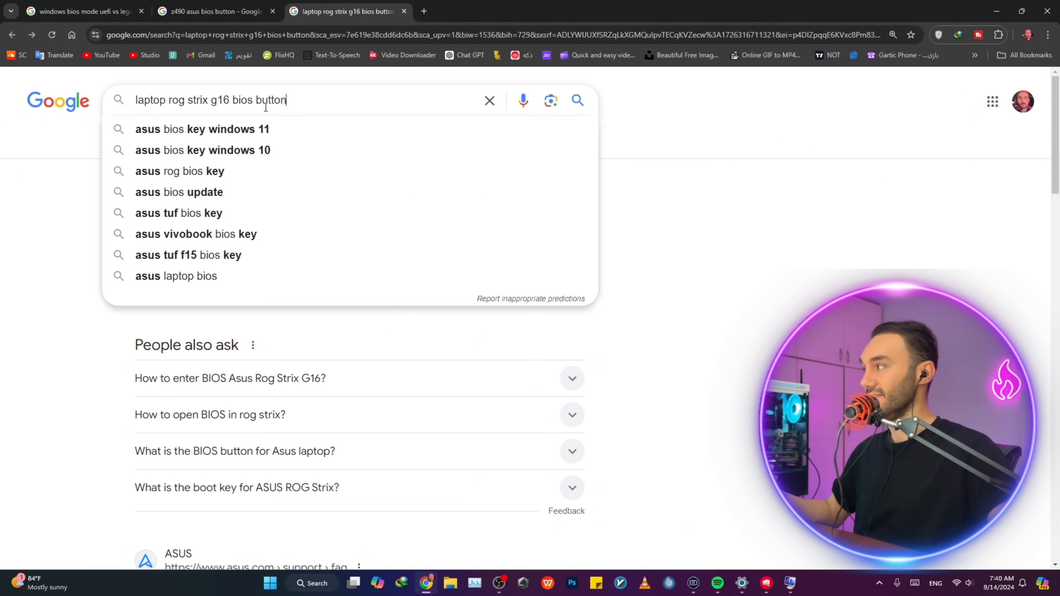
{"action": "double_click", "coordinate": [271, 100]}
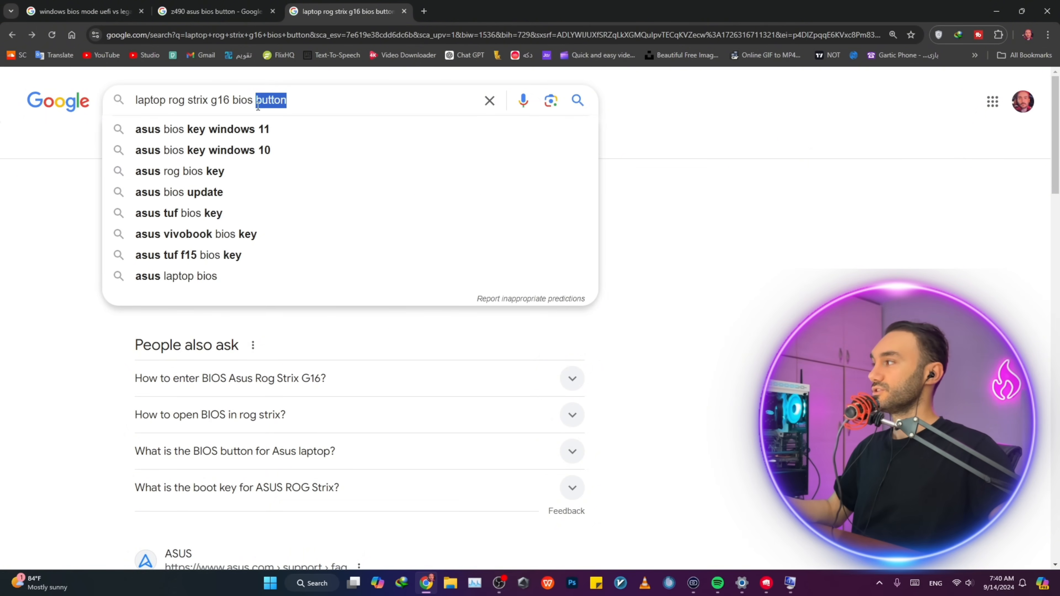